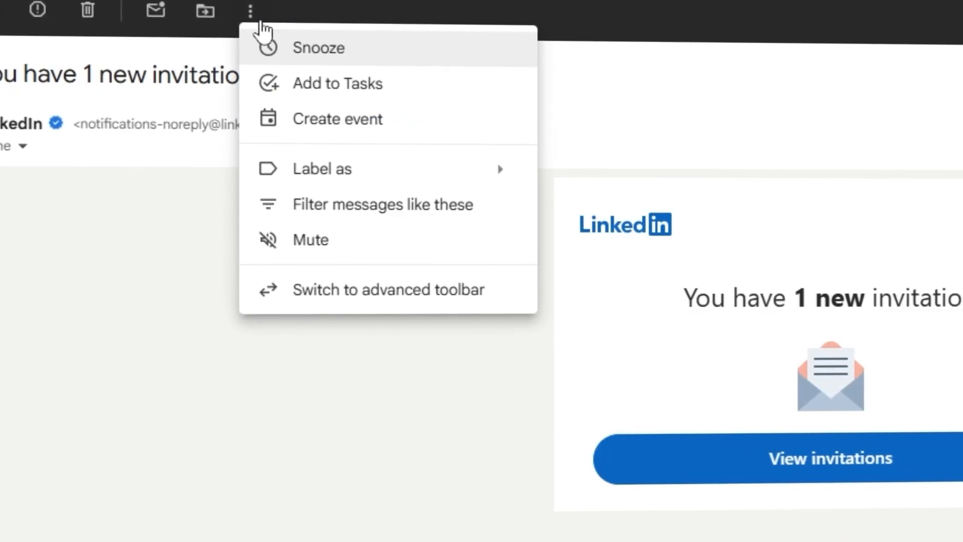
Leave the drafted reply to Dan and view My Tickets with the Dashboard issue ticket.
{"action": "left_click", "coordinate": [322, 169]}
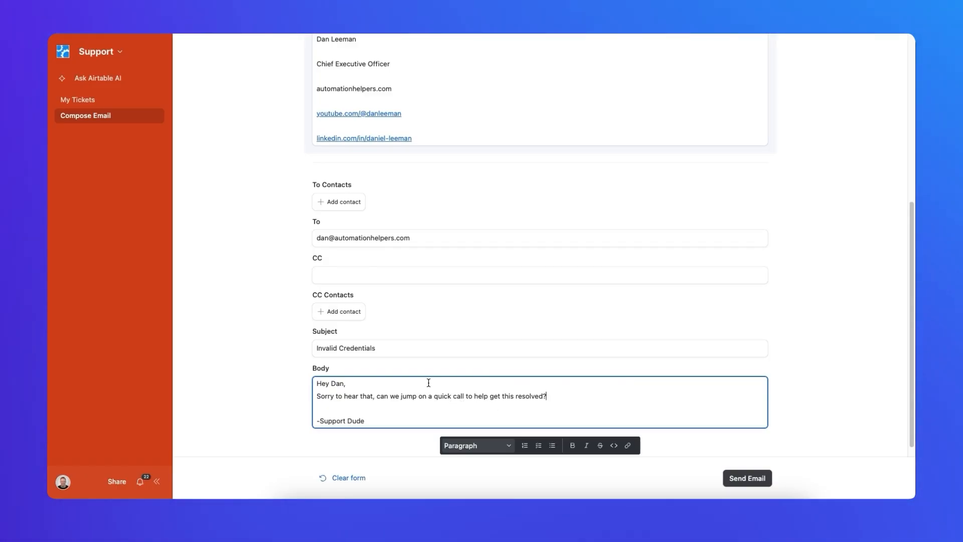
{"action": "left_click", "coordinate": [78, 100]}
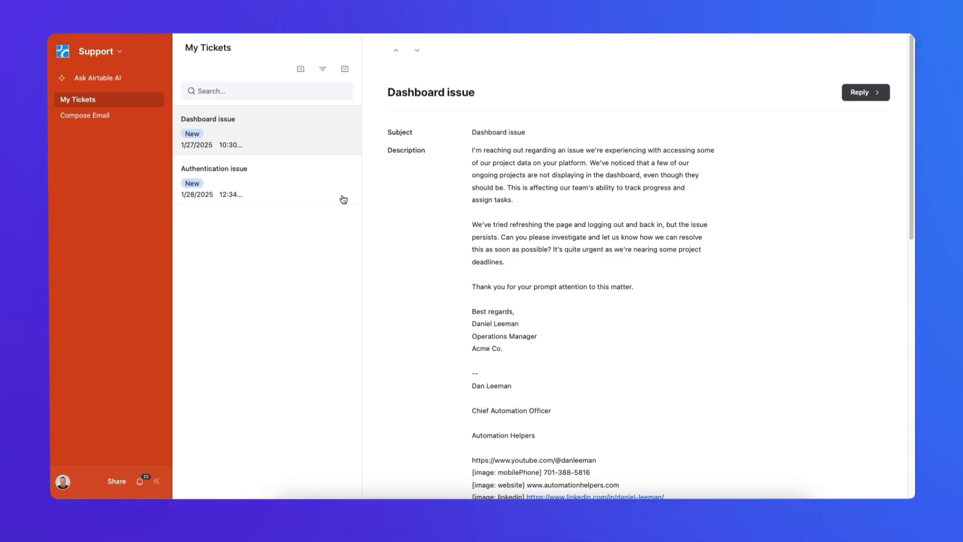
{"action": "left_click", "coordinate": [85, 115]}
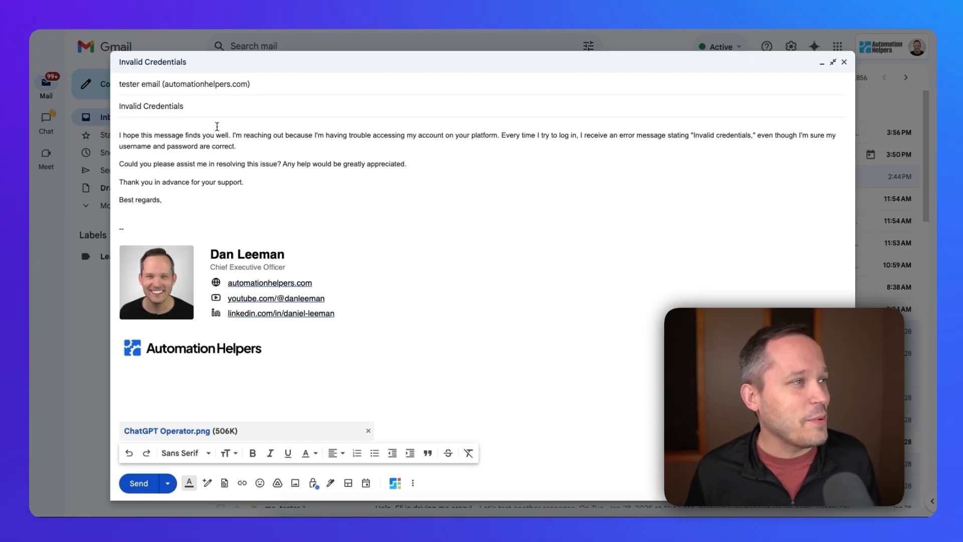
{"action": "mouse_move", "coordinate": [210, 431]}
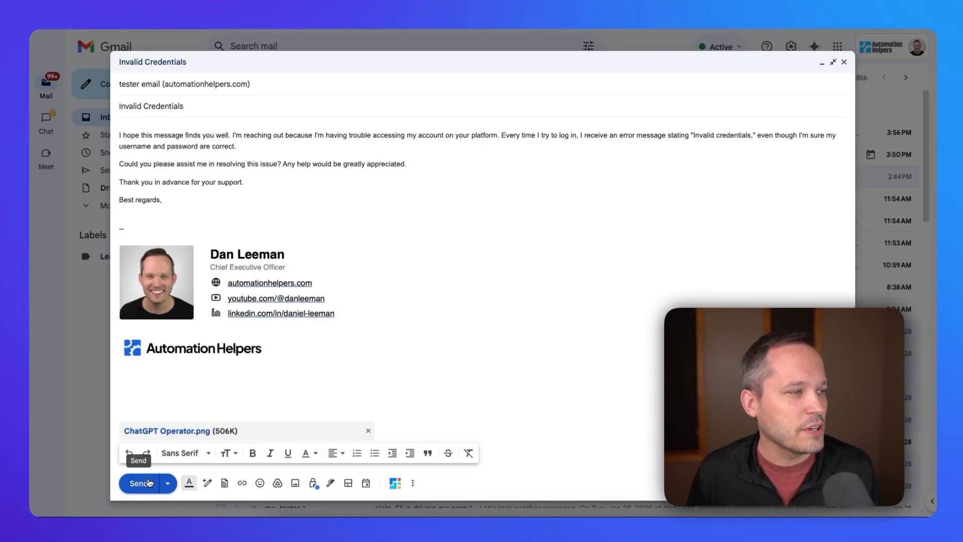
Send the Invalid Credentials email with its screenshot attached from Gmail.
{"action": "left_click", "coordinate": [141, 484]}
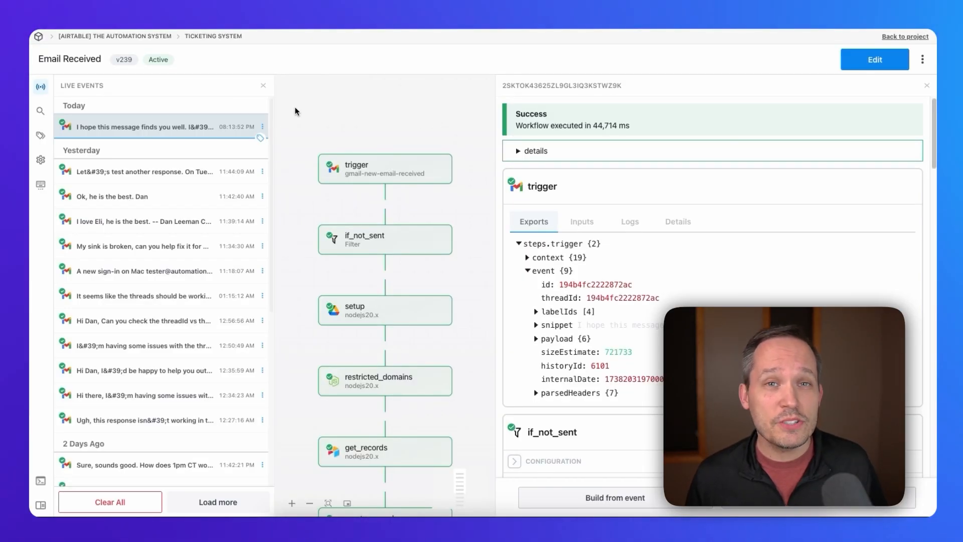
{"action": "mouse_move", "coordinate": [312, 209]}
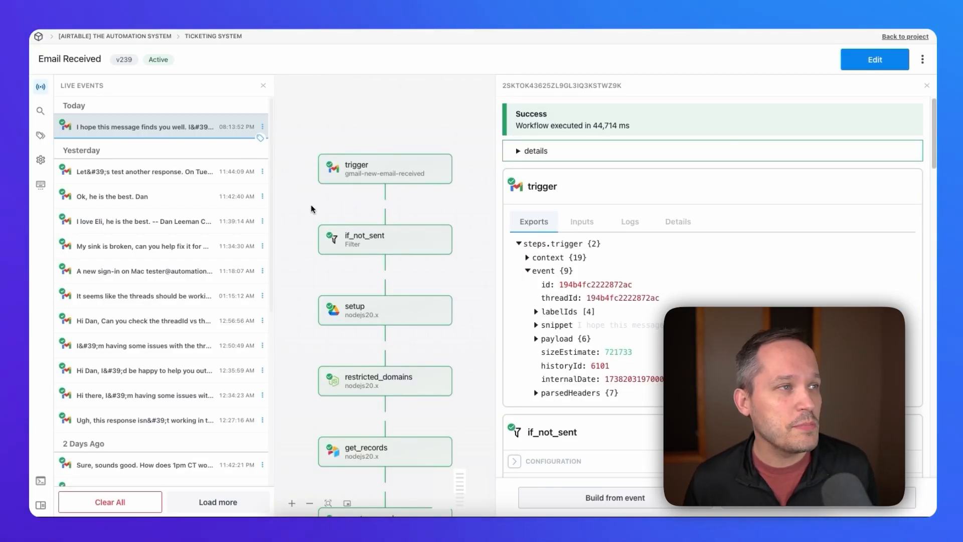
{"action": "scroll", "scroll_direction": "down", "scroll_amount": 3}
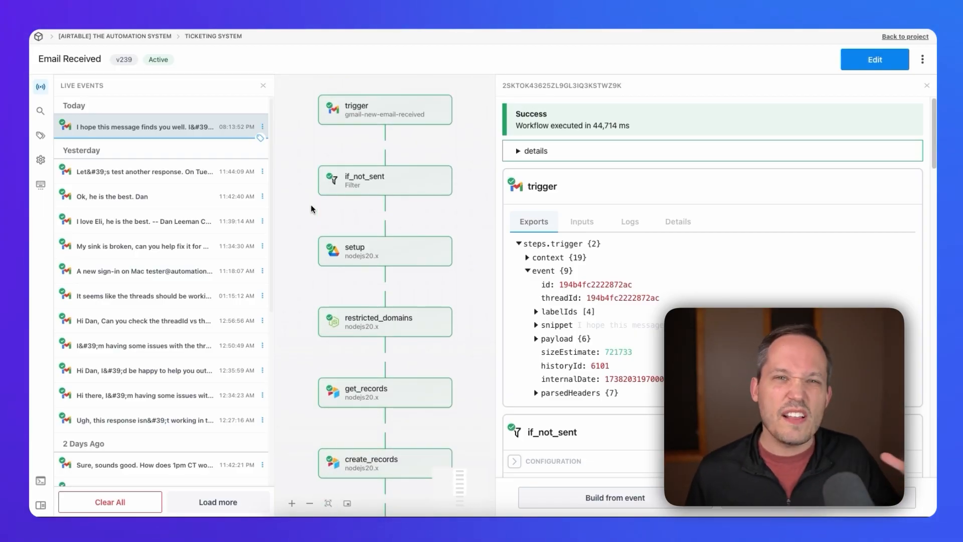
{"action": "scroll", "scroll_direction": "down", "scroll_amount": 3}
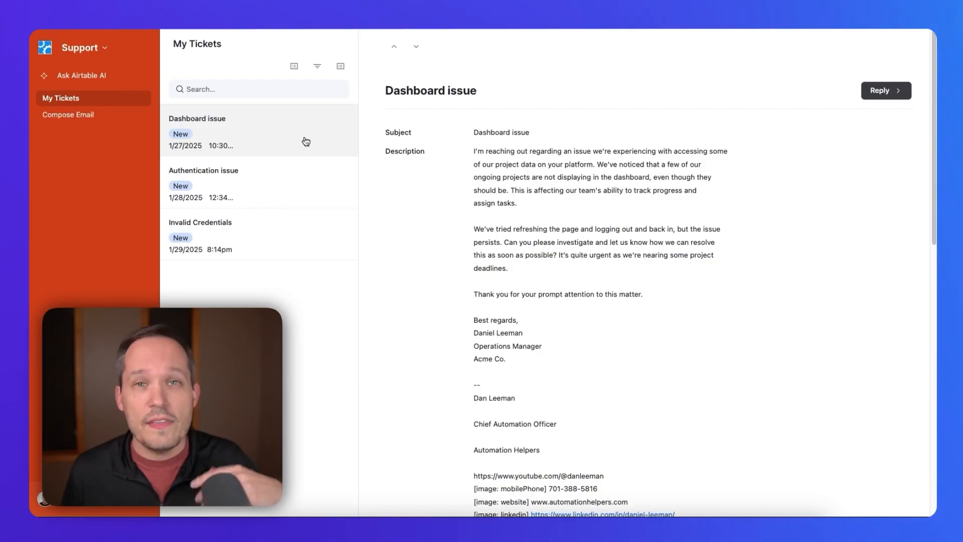
{"action": "mouse_move", "coordinate": [276, 232]}
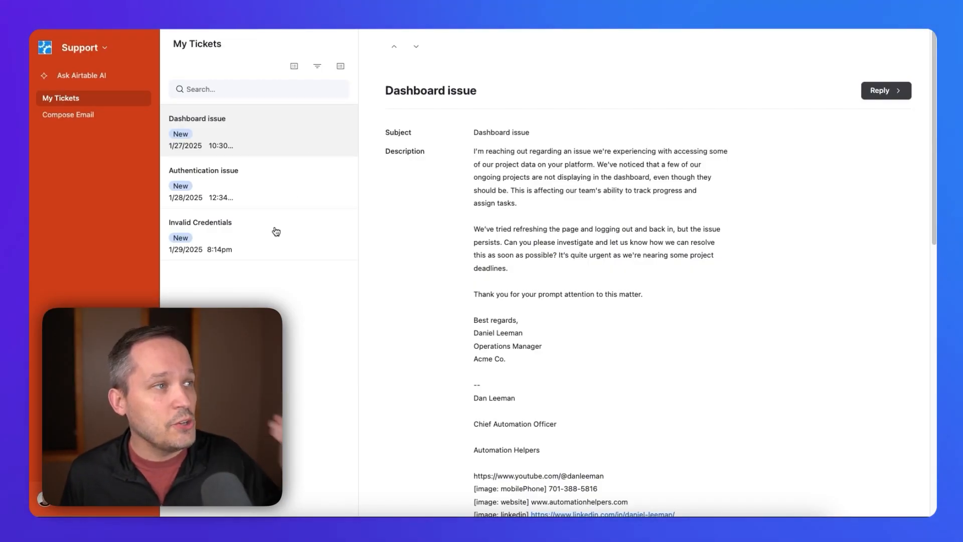
Open the Invalid Credentials ticket and scroll down to its Activities section.
{"action": "left_click", "coordinate": [200, 222]}
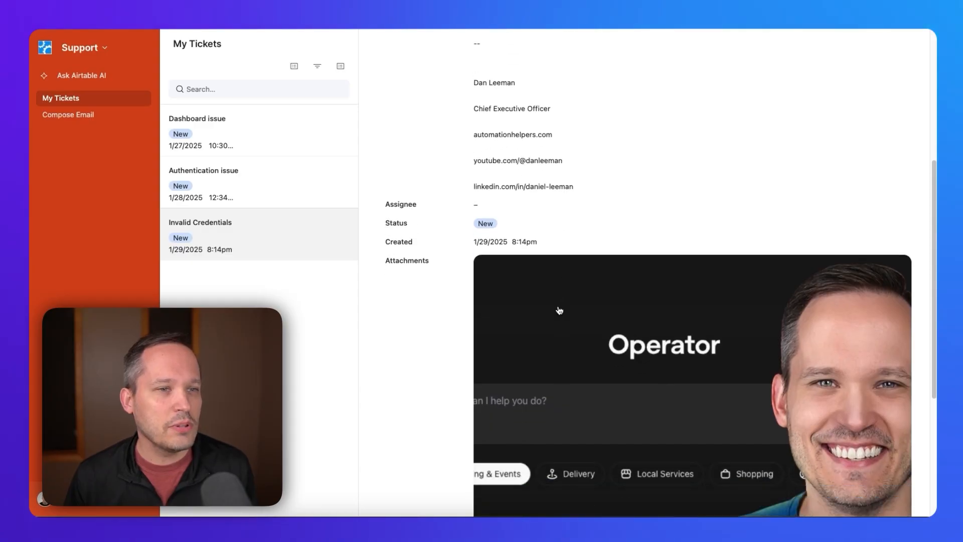
{"action": "scroll", "scroll_direction": "down", "scroll_amount": 3}
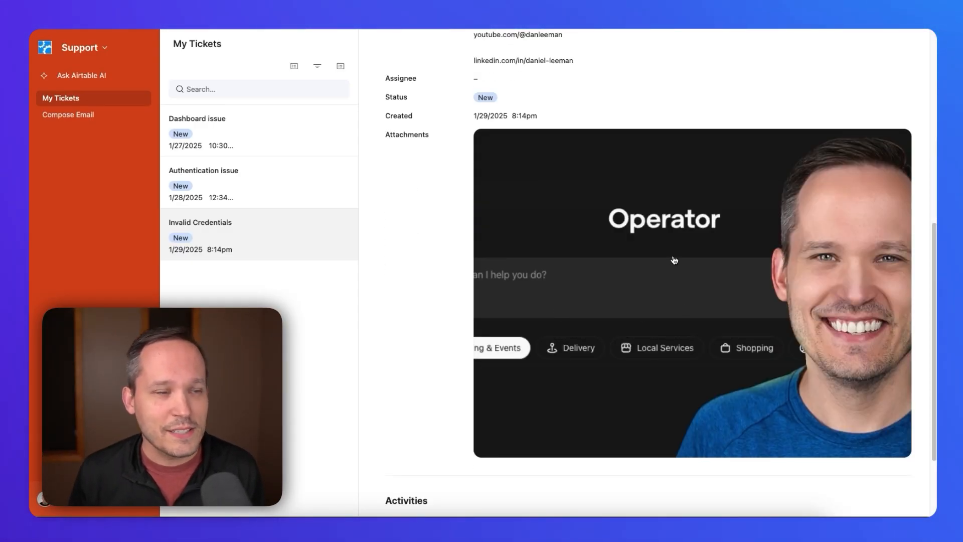
{"action": "scroll", "scroll_direction": "down", "scroll_amount": 3}
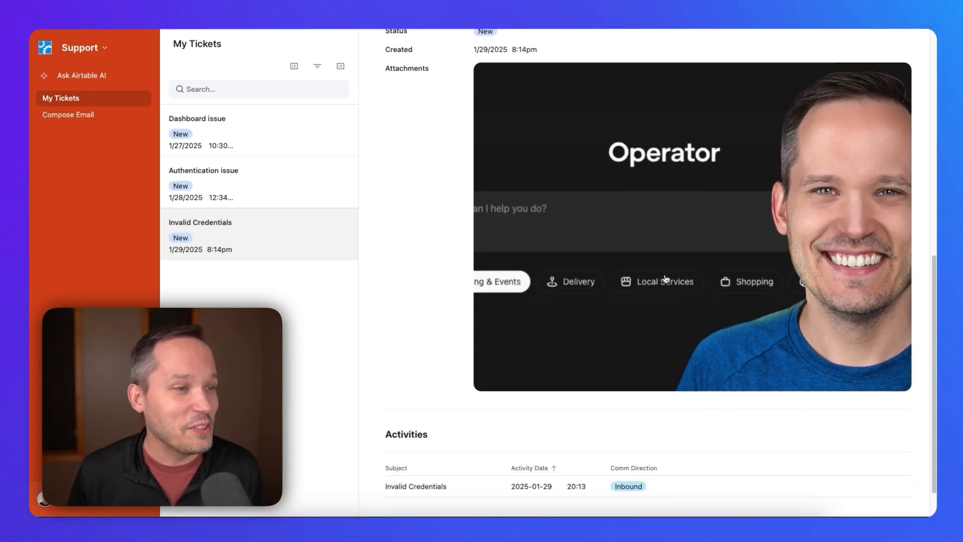
{"action": "scroll", "scroll_direction": "down", "scroll_amount": 3}
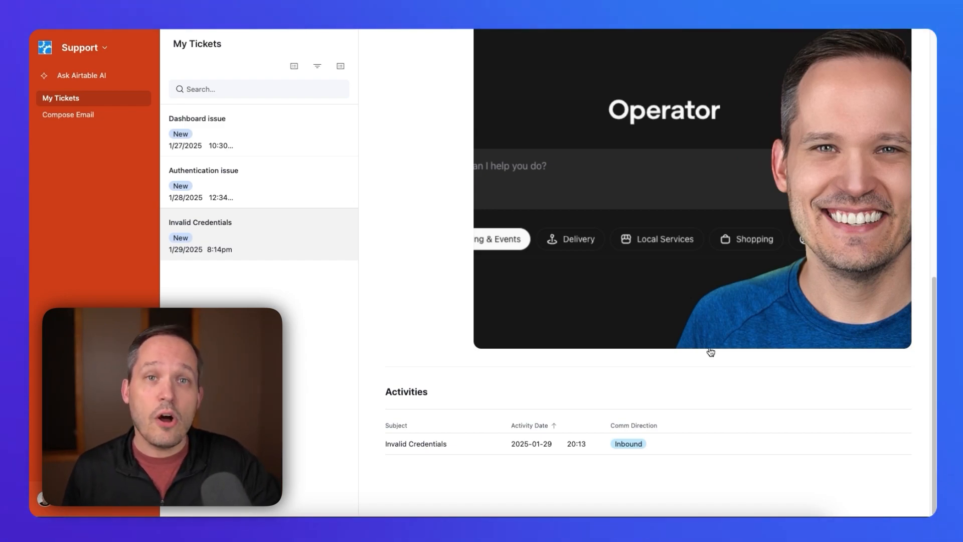
{"action": "mouse_move", "coordinate": [691, 447]}
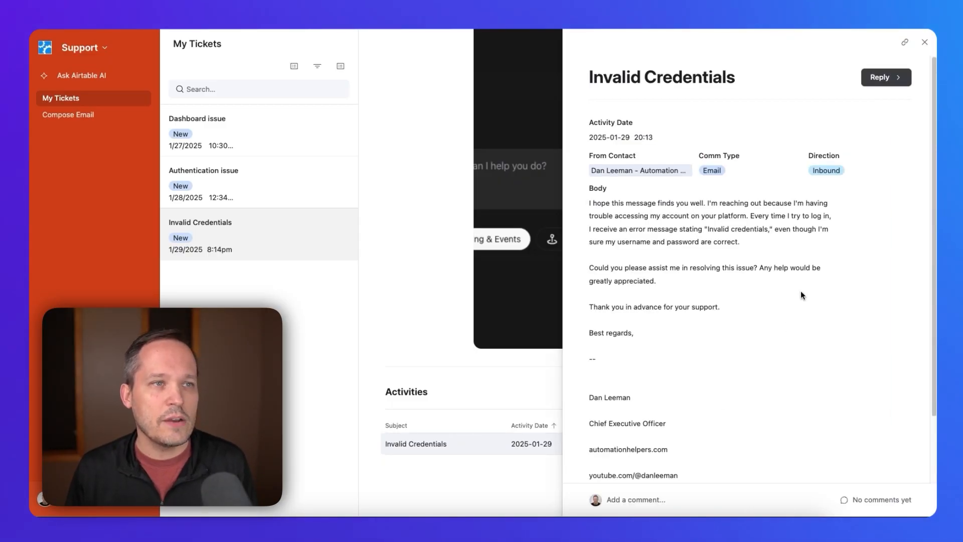
{"action": "mouse_move", "coordinate": [681, 161]}
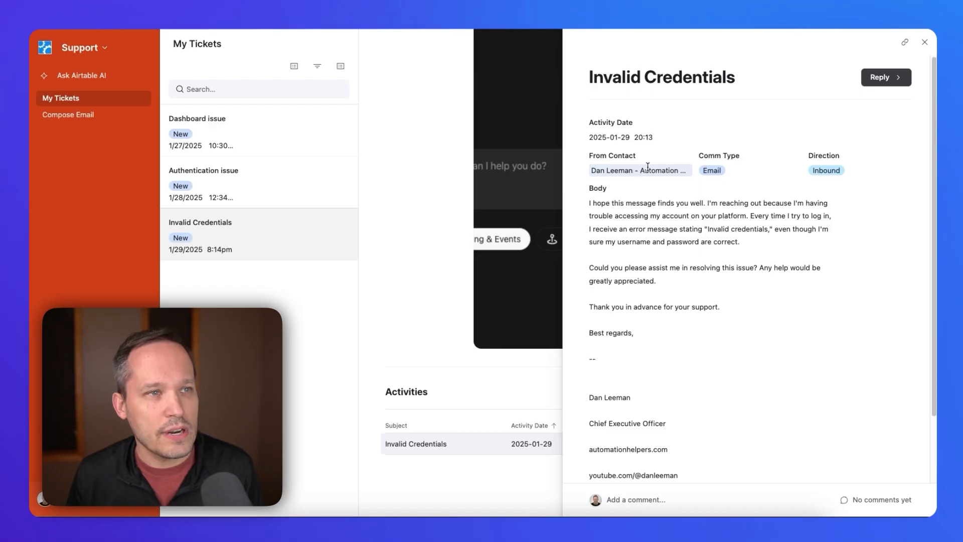
{"action": "mouse_move", "coordinate": [835, 185]}
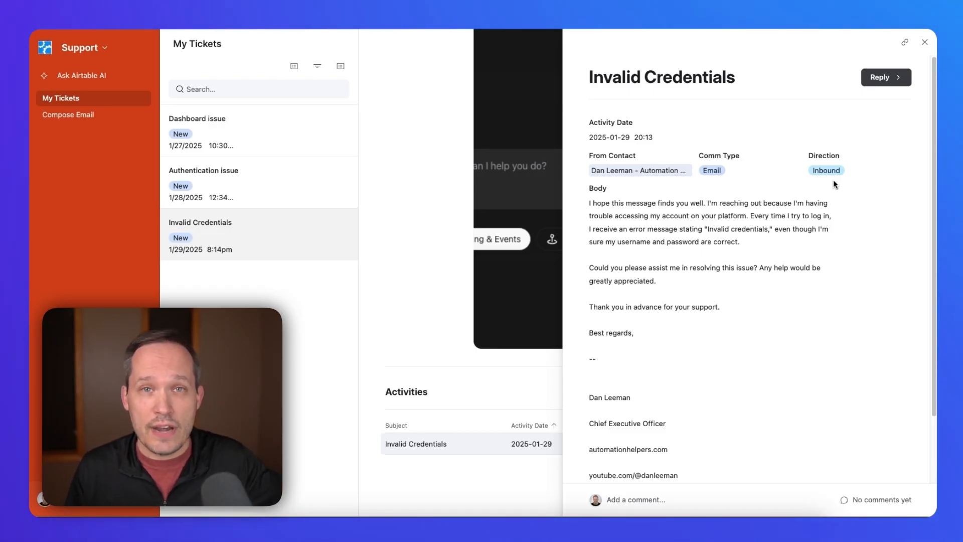
{"action": "mouse_move", "coordinate": [869, 115]}
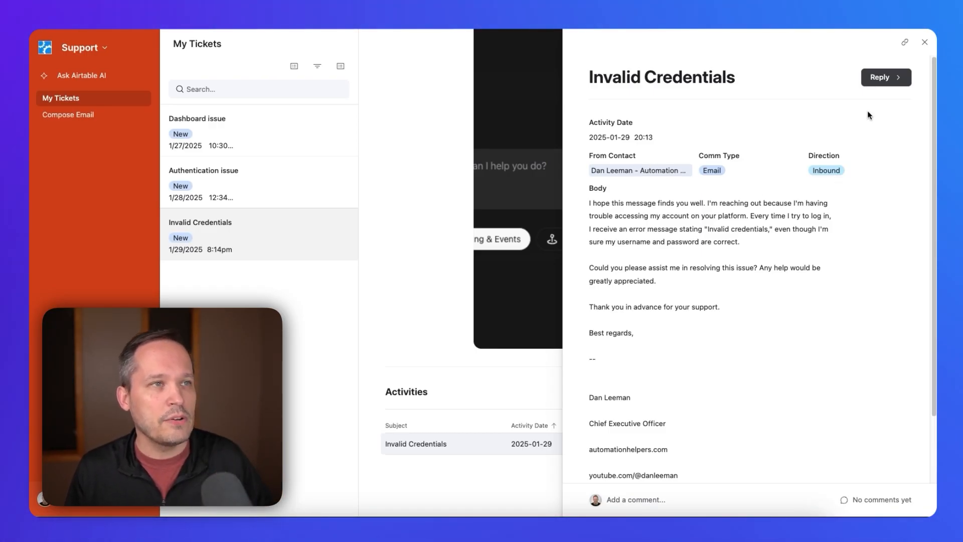
Open the inbound Invalid Credentials activity record showing the customer's full email.
{"action": "left_click", "coordinate": [924, 41]}
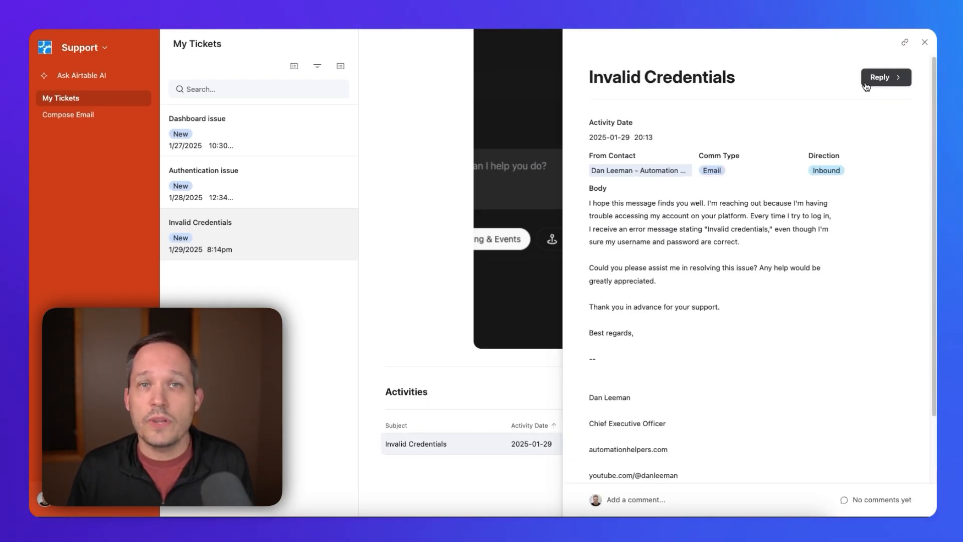
Reply to the Invalid Credentials activity and review the prefilled recipient, subject and previous message.
{"action": "left_click", "coordinate": [924, 42]}
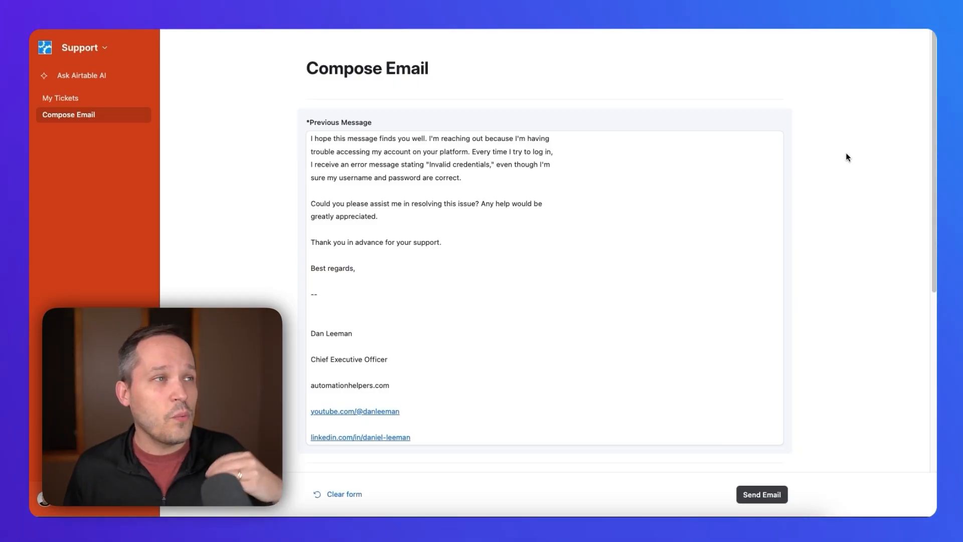
{"action": "scroll", "scroll_direction": "down", "scroll_amount": 3}
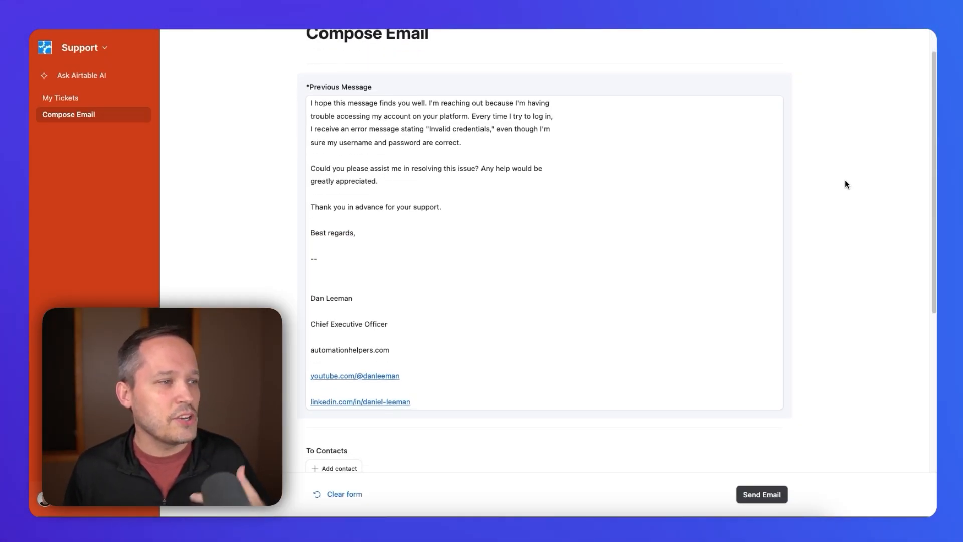
{"action": "scroll", "scroll_direction": "down", "scroll_amount": 3}
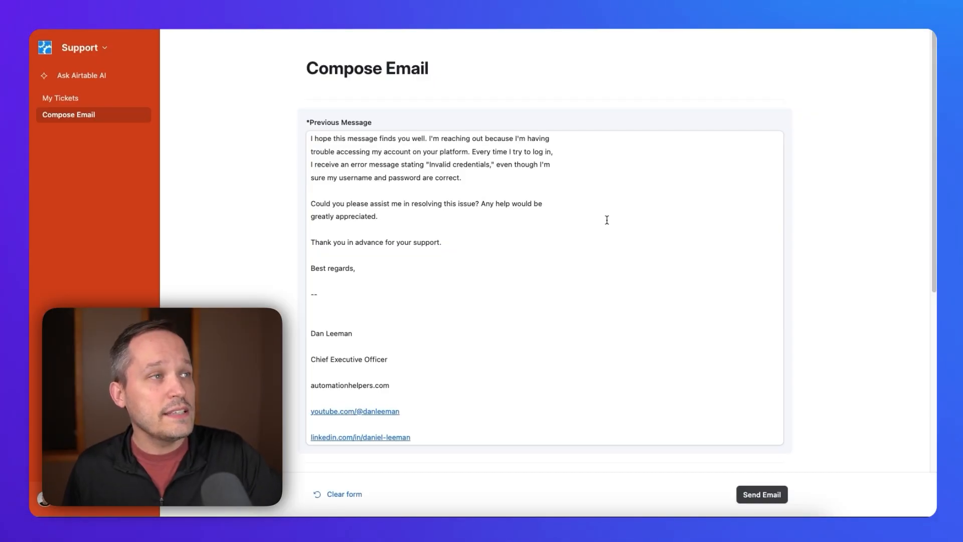
{"action": "scroll", "scroll_direction": "down", "scroll_amount": 3}
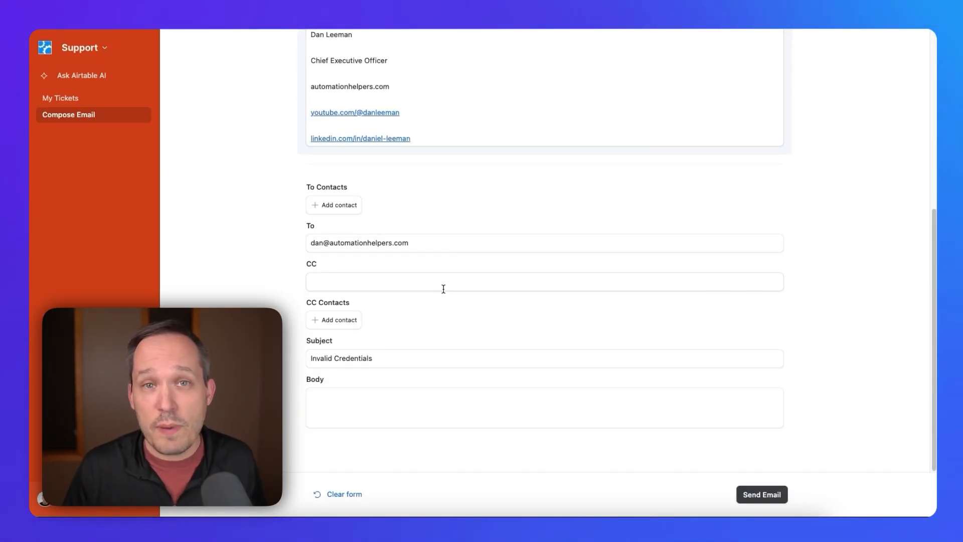
Write 'Hey Dan,' asking for a quick call, signed Support Dude, and send it.
{"action": "type", "text": "Hey Dan,"}
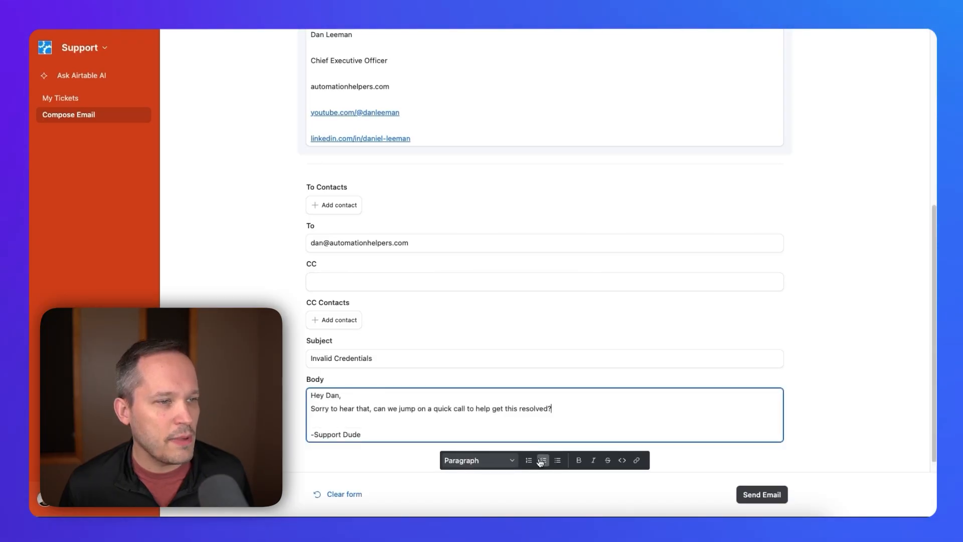
{"action": "mouse_move", "coordinate": [418, 388]}
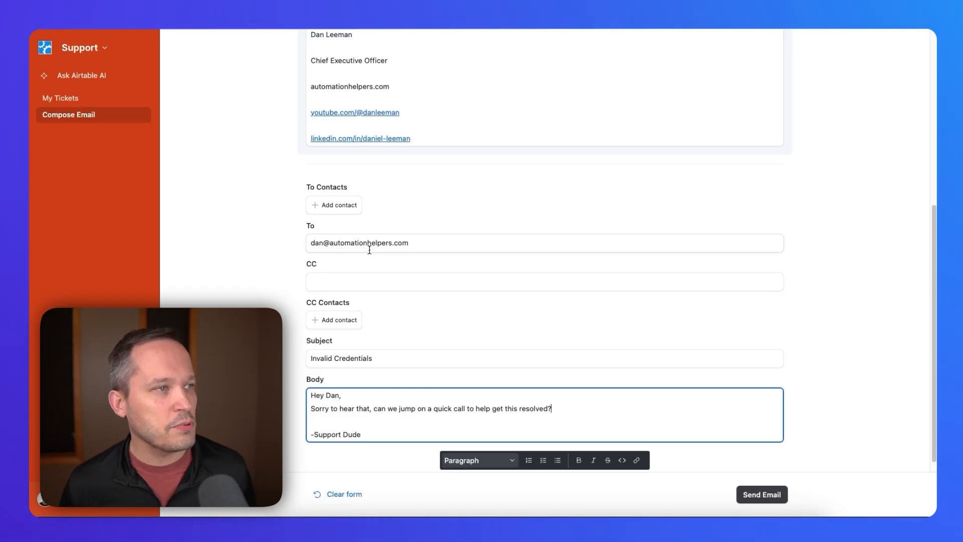
{"action": "mouse_move", "coordinate": [357, 212]}
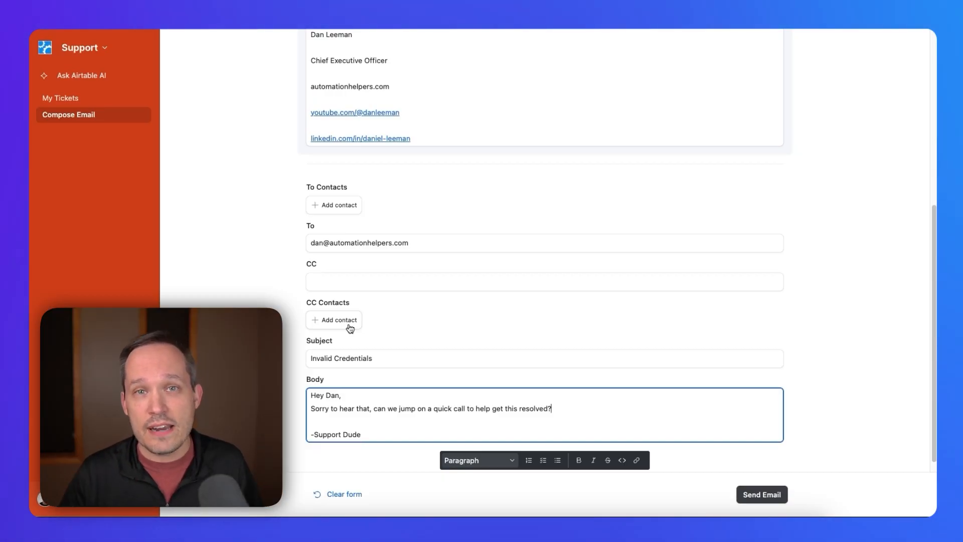
{"action": "scroll", "scroll_direction": "down", "scroll_amount": 3}
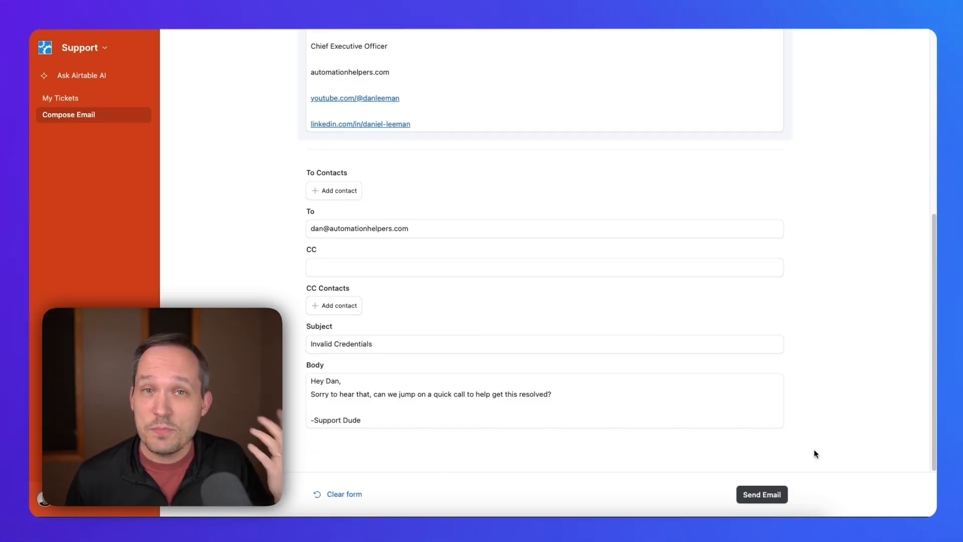
{"action": "left_click", "coordinate": [762, 493]}
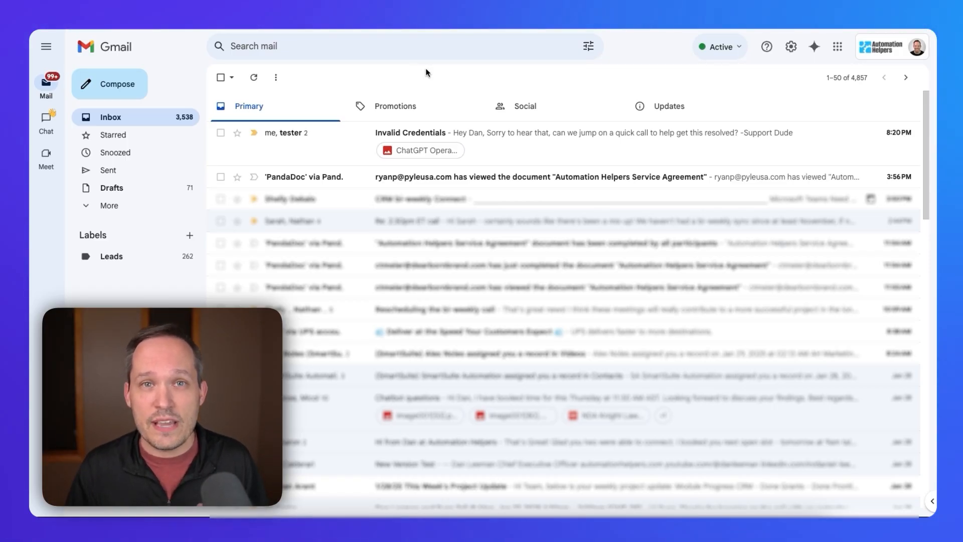
{"action": "mouse_move", "coordinate": [482, 131]}
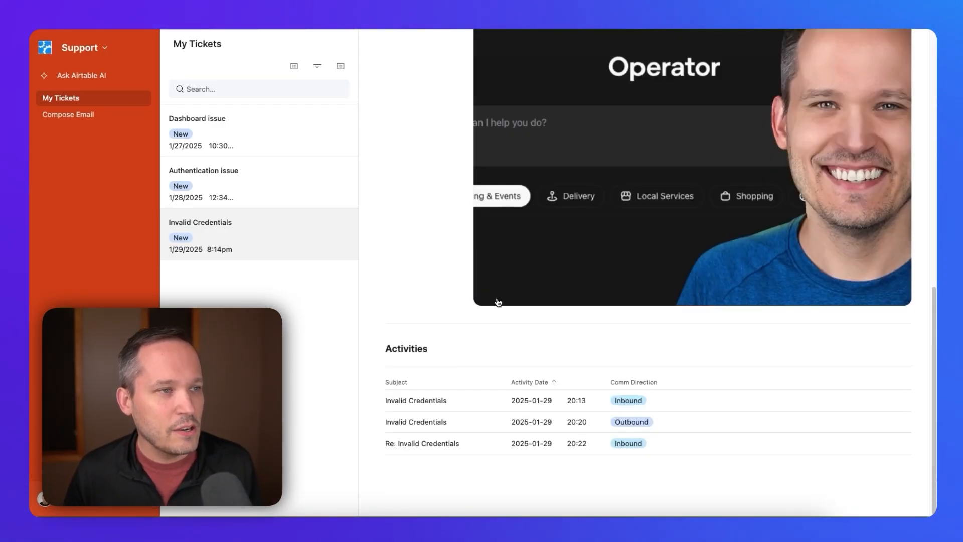
{"action": "mouse_move", "coordinate": [432, 390]}
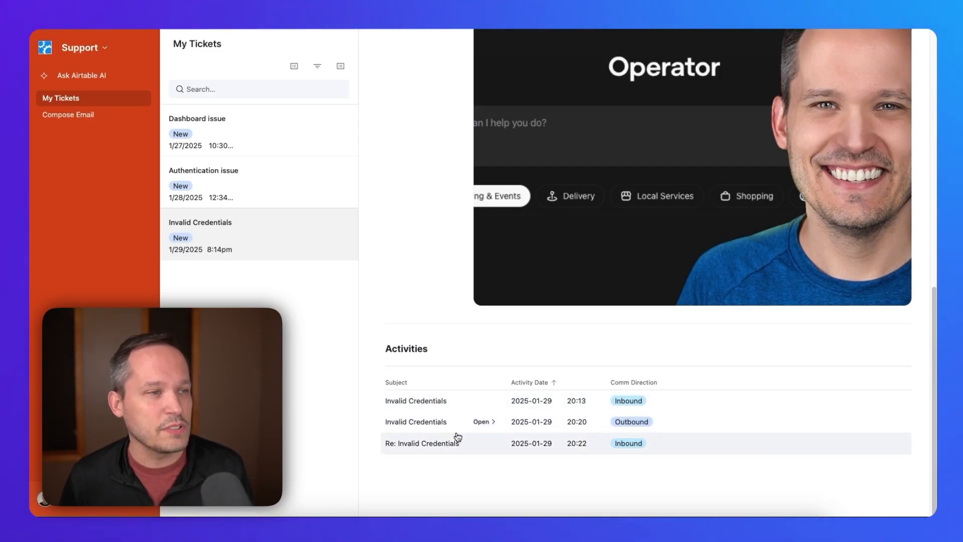
Open the customer's Re: Invalid Credentials reply and start a response to it.
{"action": "left_click", "coordinate": [423, 443]}
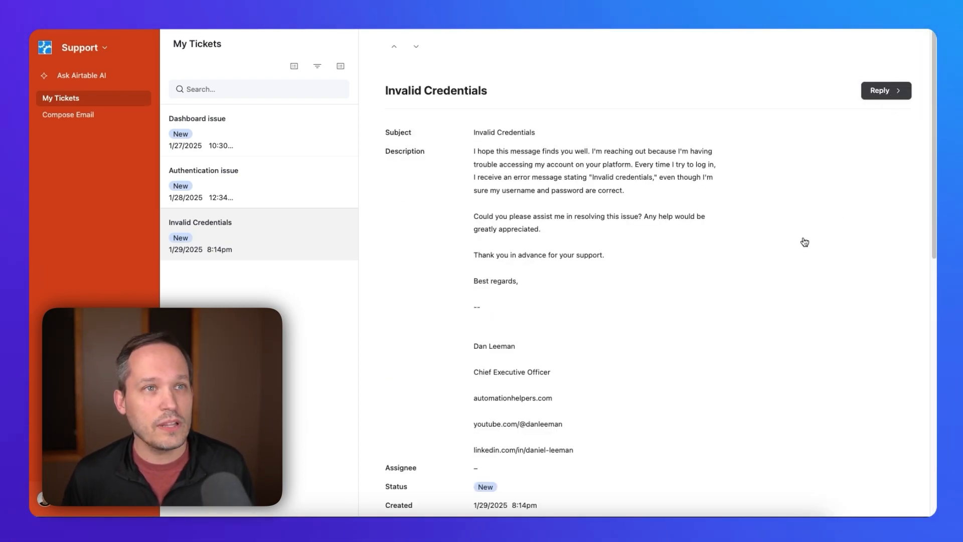
{"action": "left_click", "coordinate": [68, 114]}
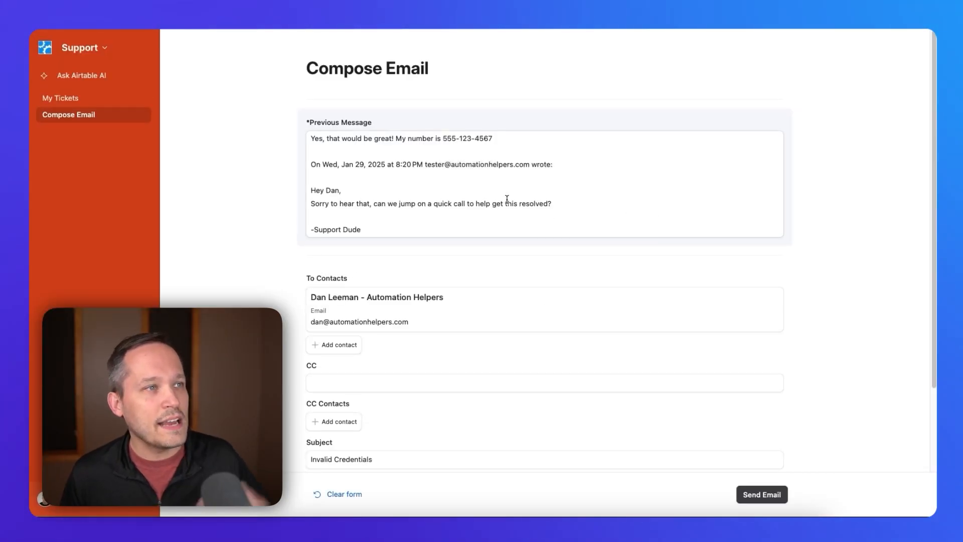